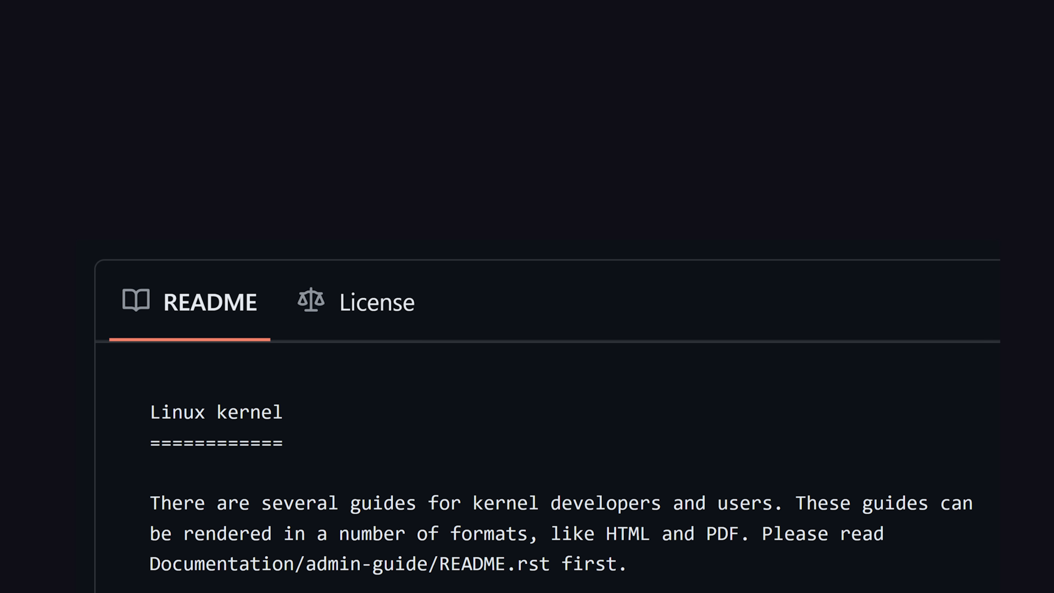
- Run an echo command printing "hi" in the terminal
scroll(down, 3)
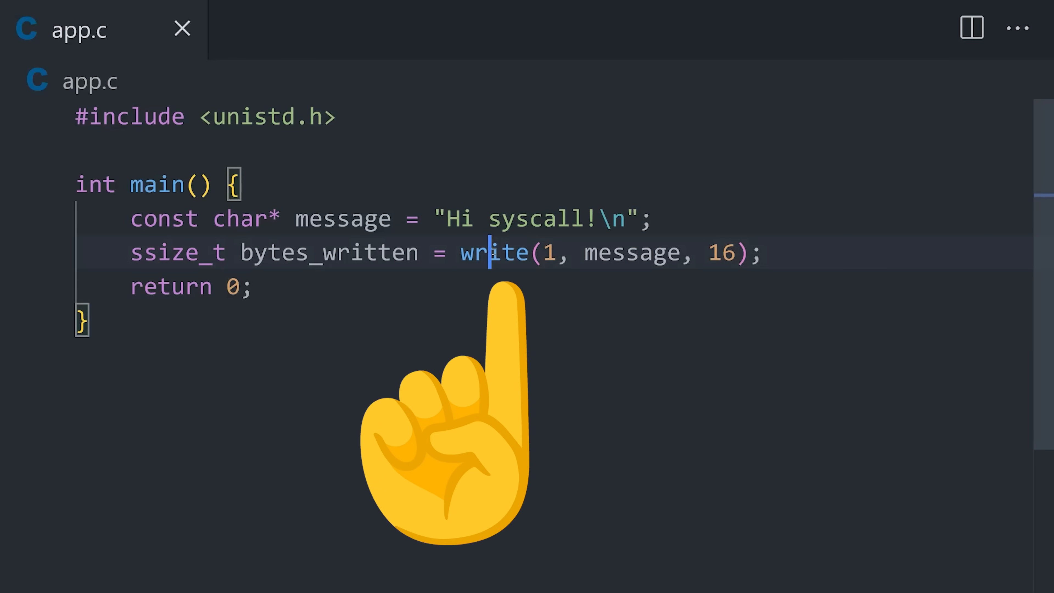
double_click(492, 252)
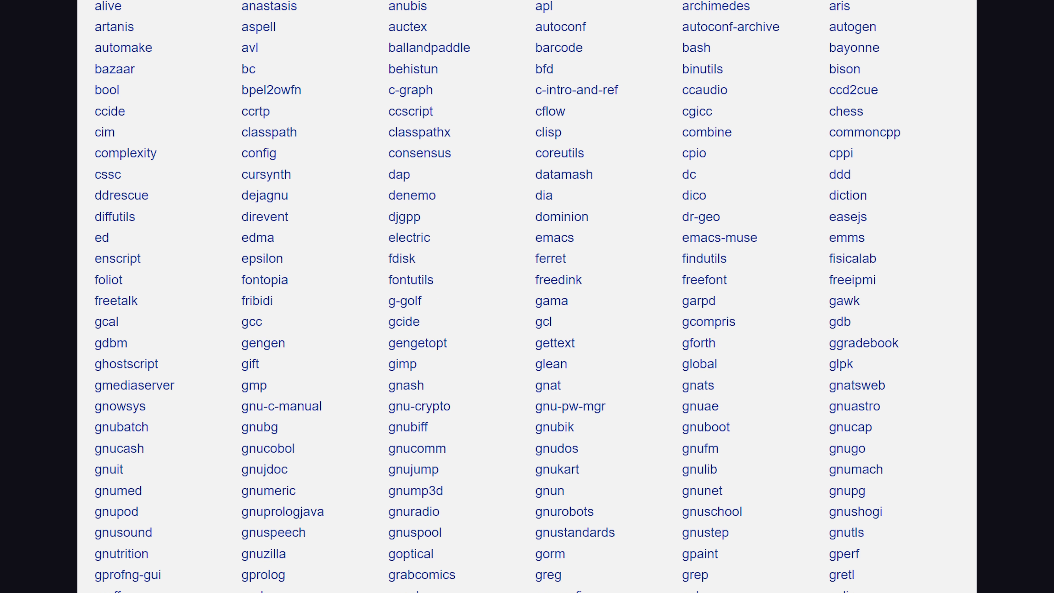
scroll(down, 3)
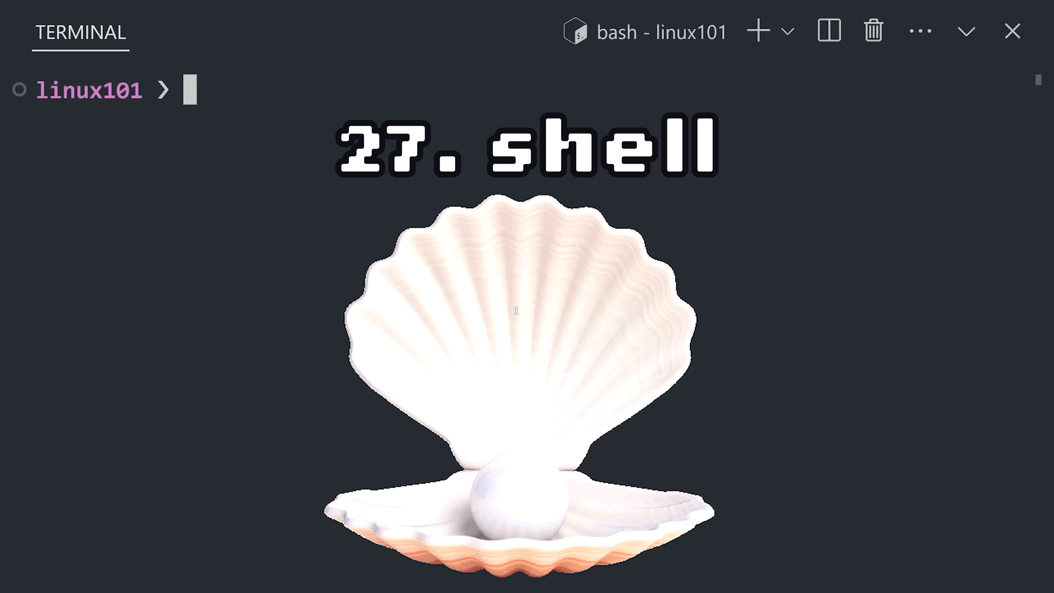
text(echo)
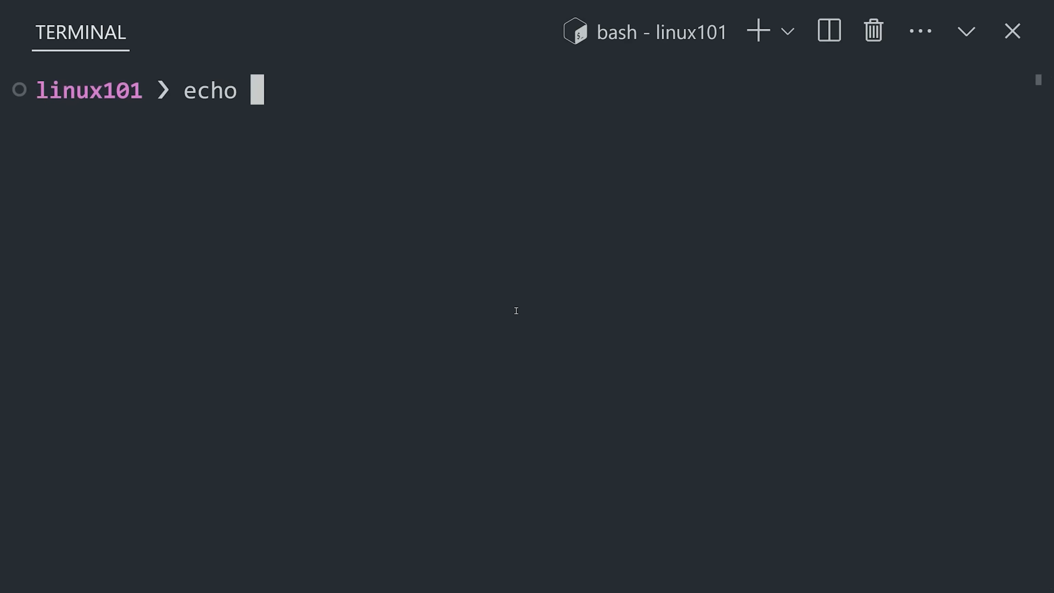
text("hi)
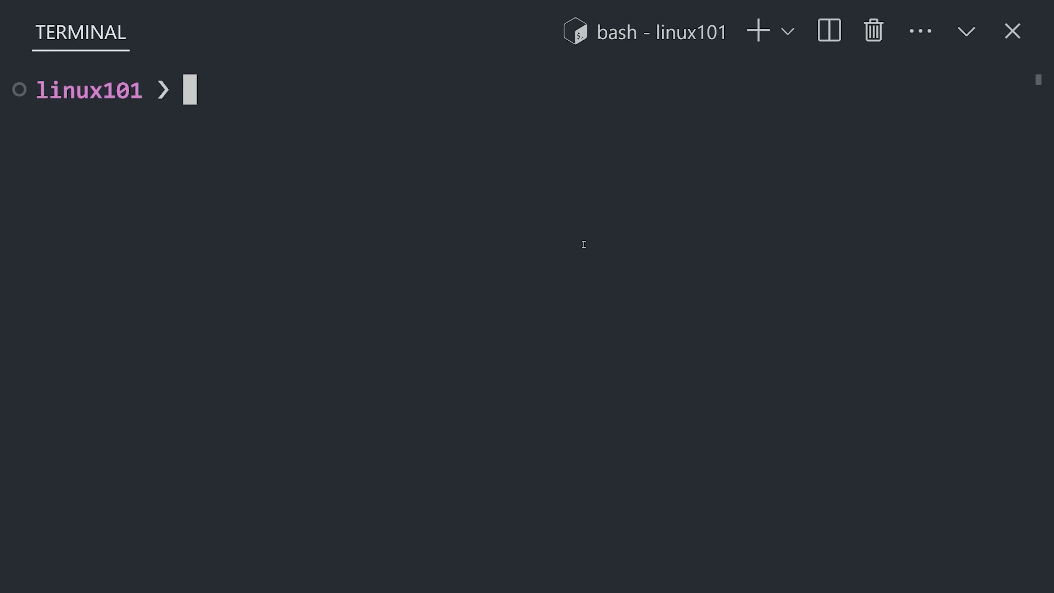
- Create the flight-log file with touch, list it, cat it and stat its timestamps
text(touch epstein-flight-log.txt)
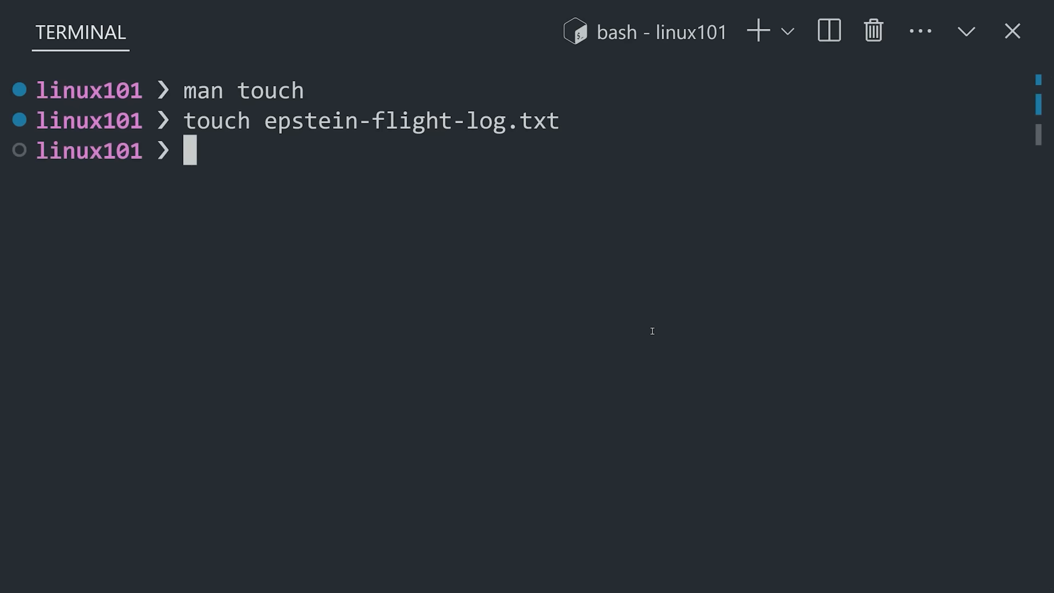
text(ls)
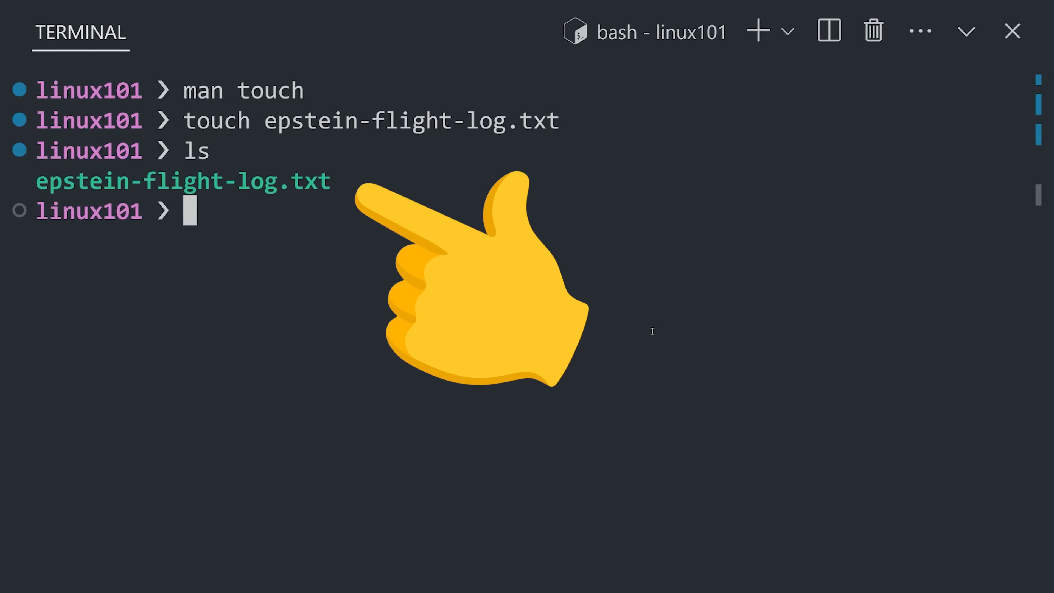
text(cat epstein-flight-log.txt)
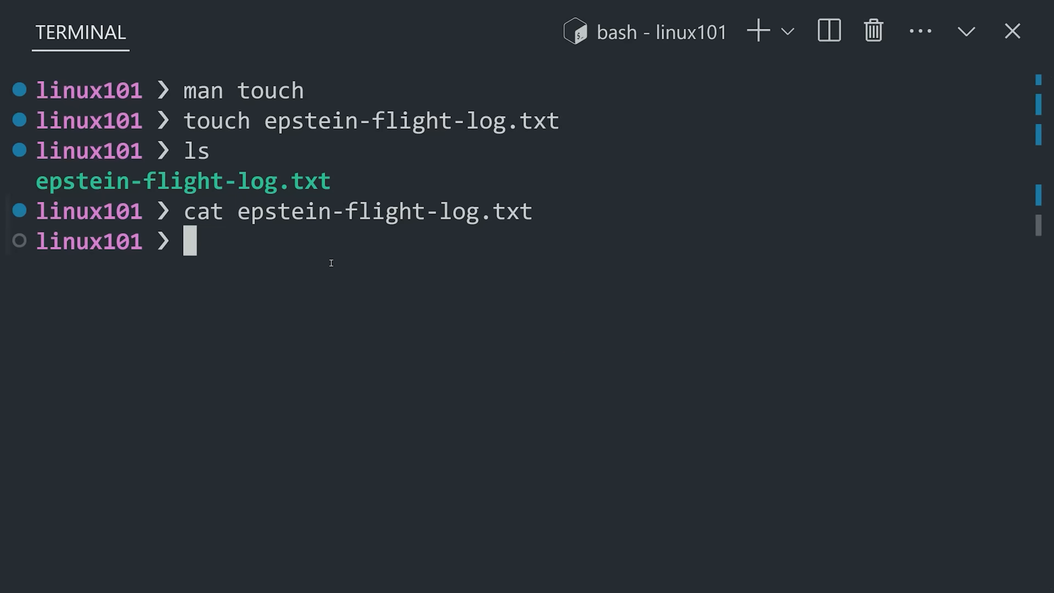
mouse_move(683, 335)
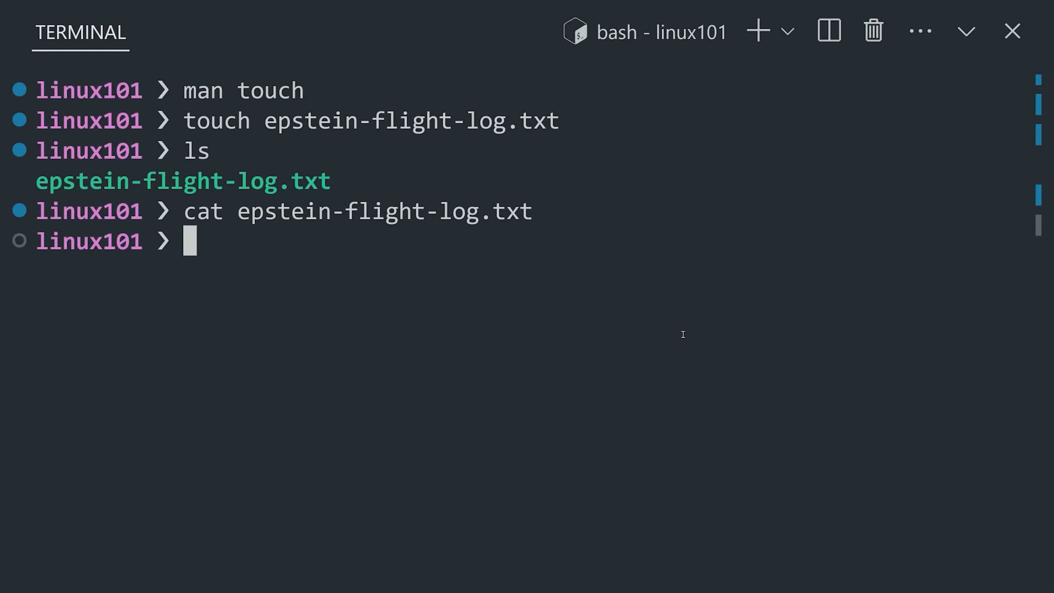
text(stat epstein-flight-log.txt)
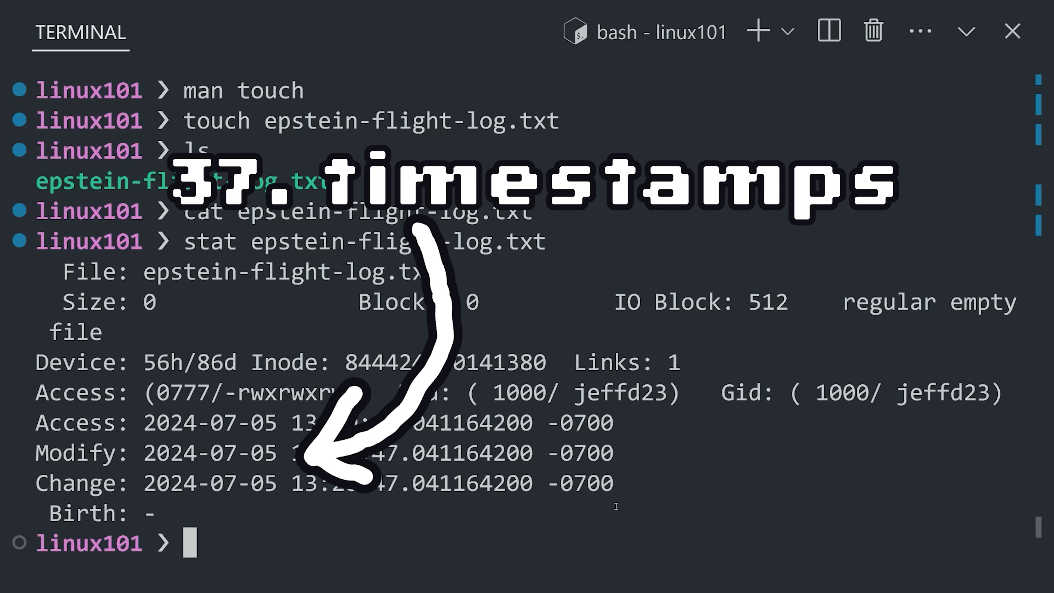
mouse_move(51, 394)
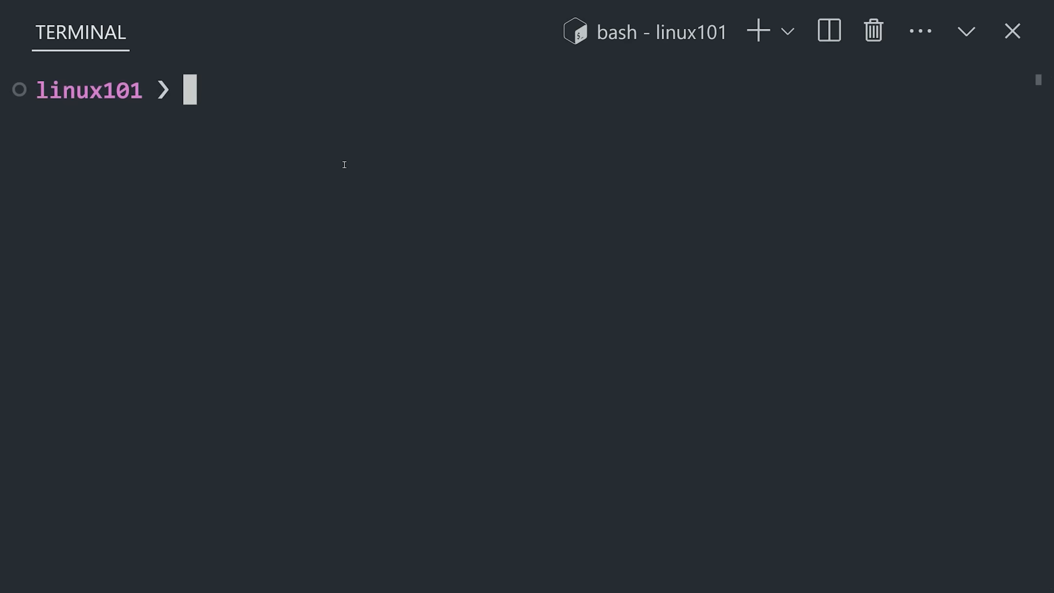
- List files with ls -l -h, then remove epstein-flight-log.txt
text(ls)
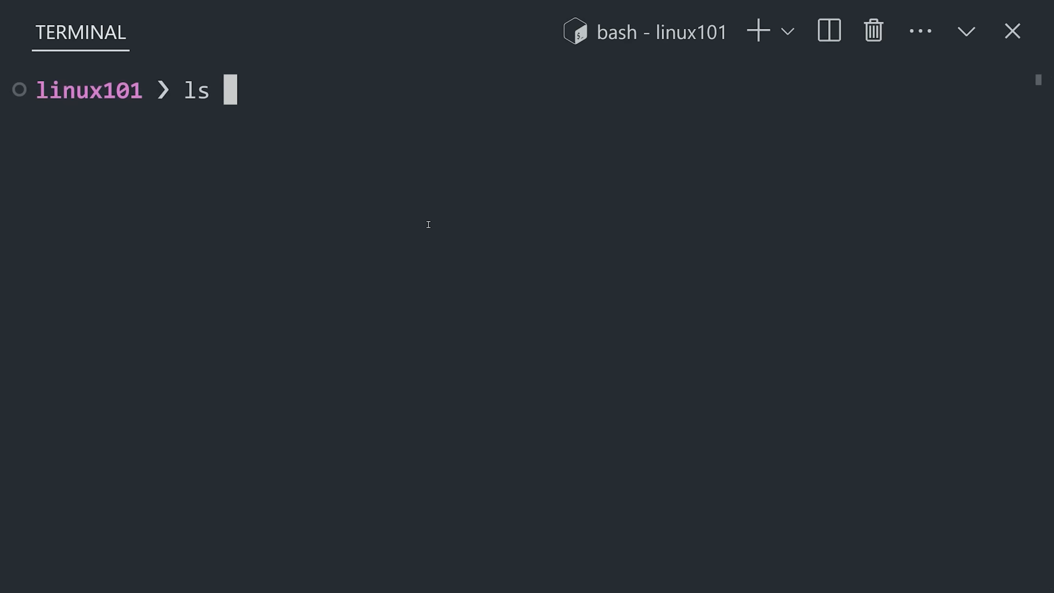
text(-l -h)
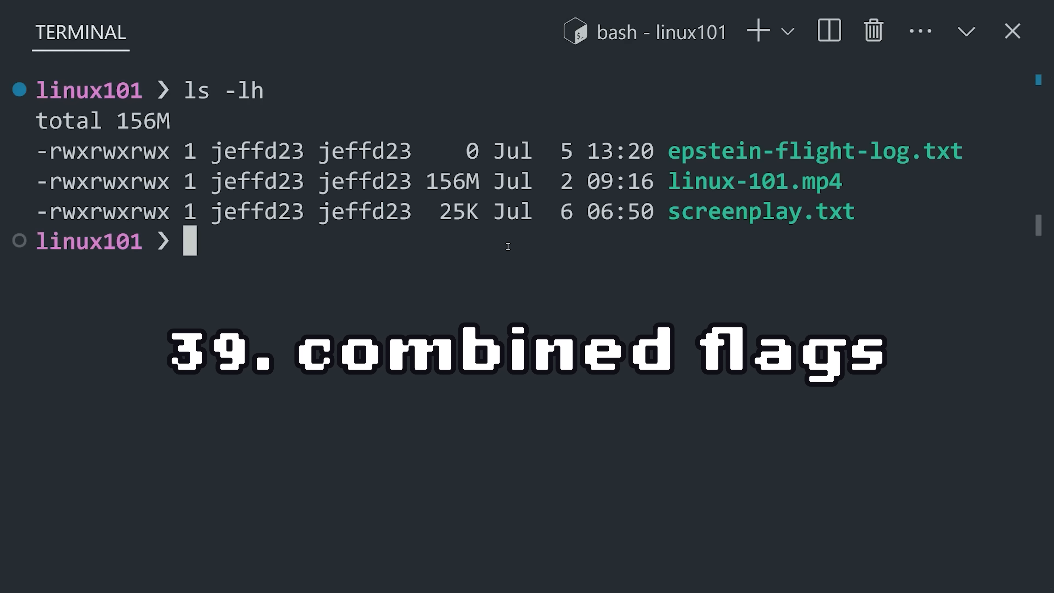
text(rm epstein-flight-log.txt)
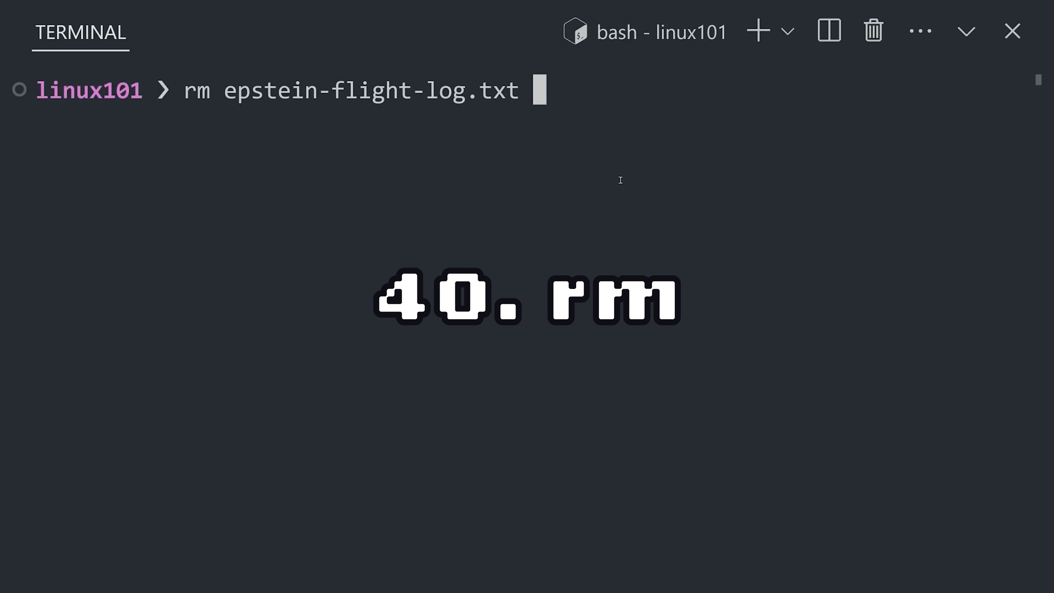
key(Enter)
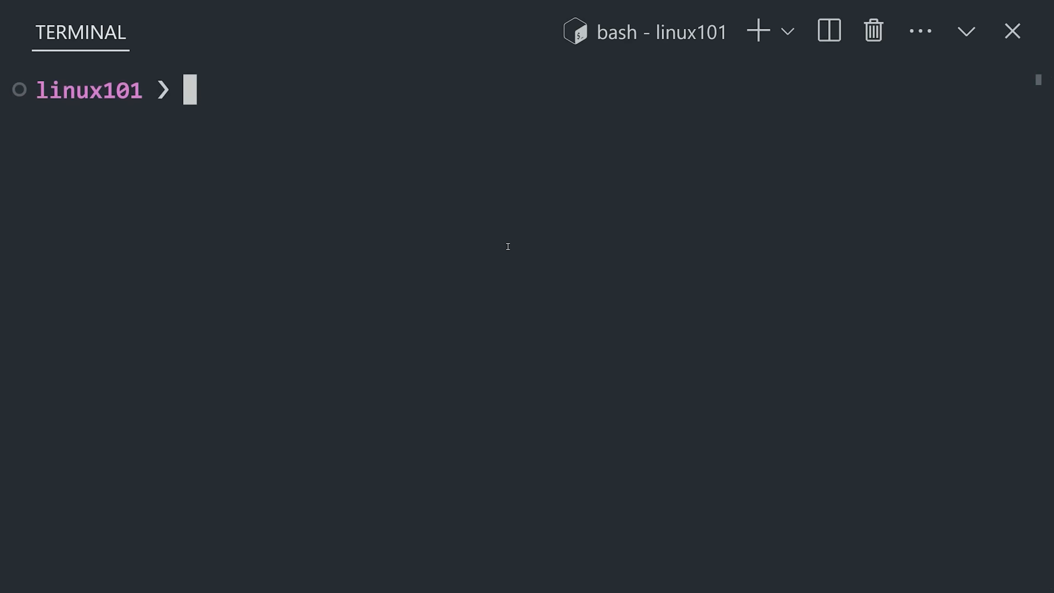
mouse_move(661, 397)
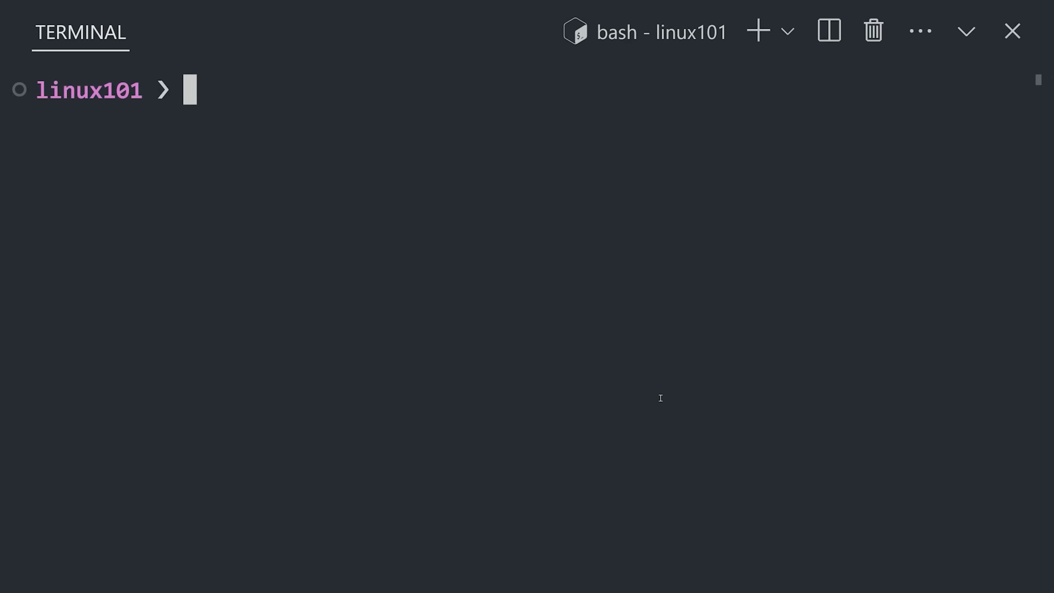
- Echo the contents of new_file.txt via command substitution
text(echo "hi mom!" >)
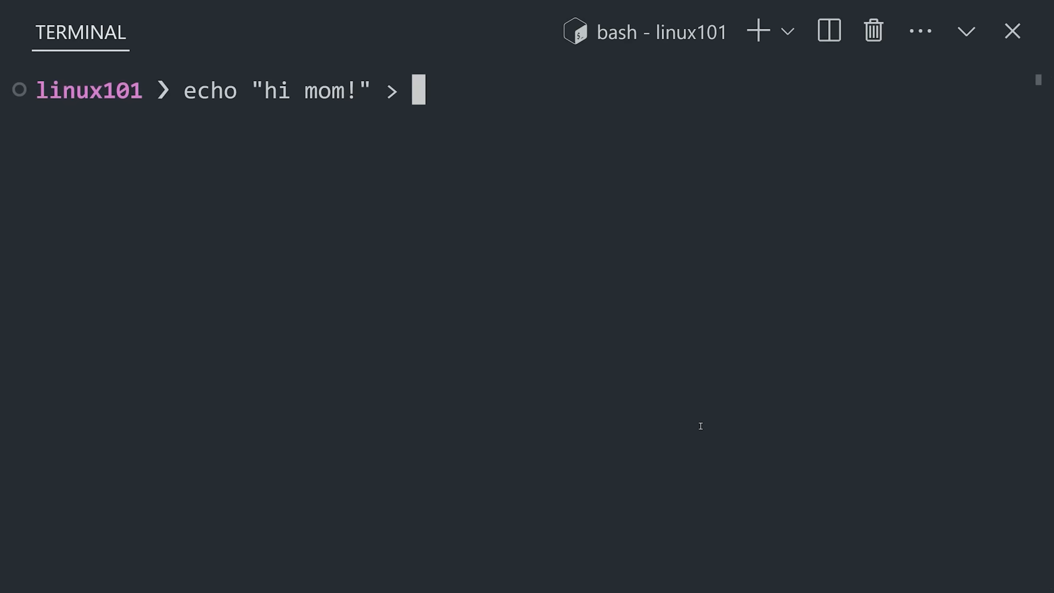
text(new_file.txt)
text(echo ')
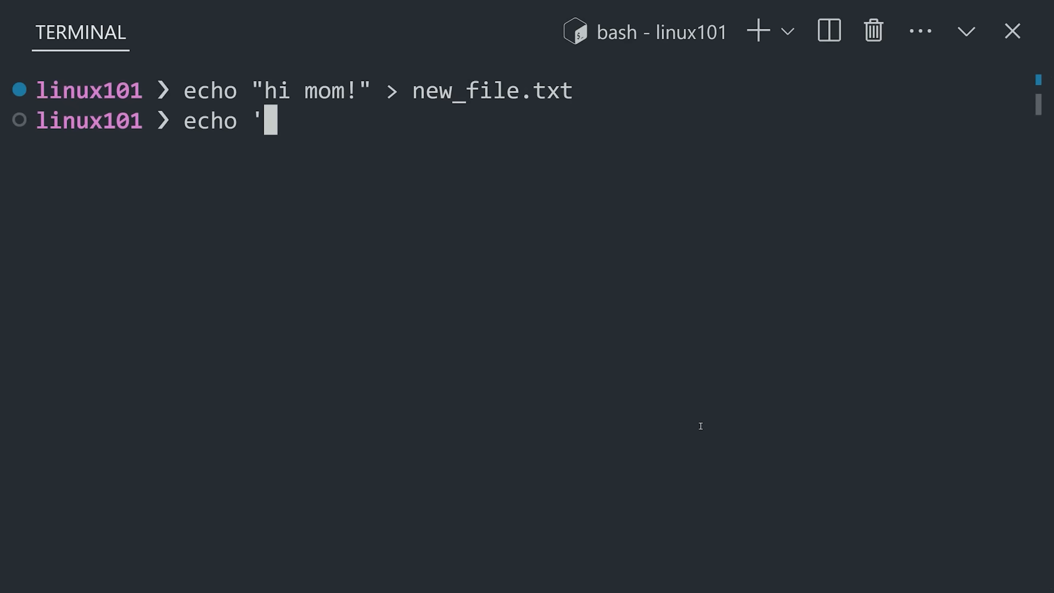
text("$(< new_file.txt)")
text(cat)
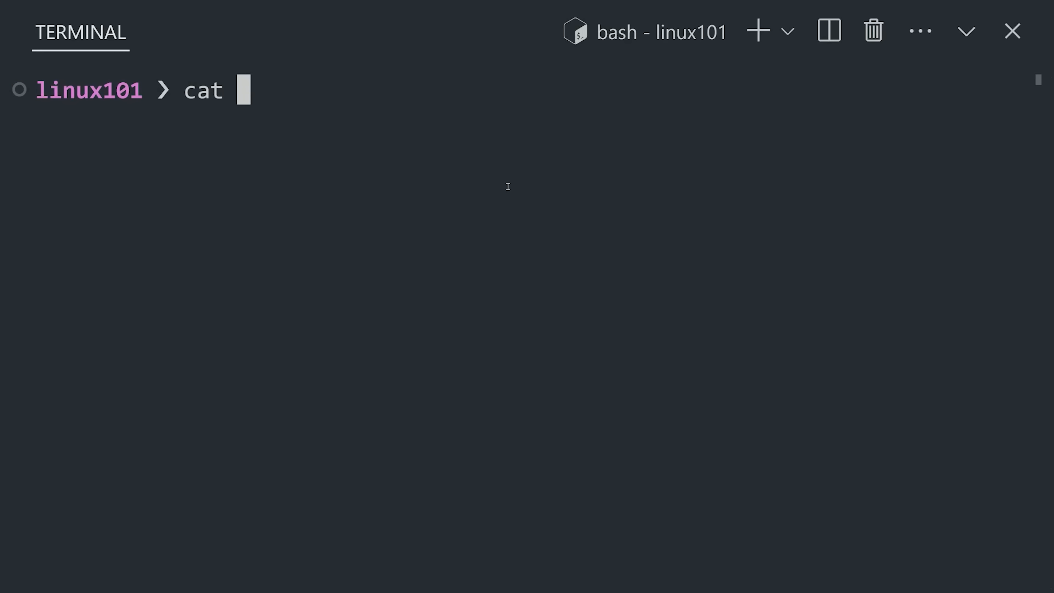
- Pipe error.log through sort and uniq, then start nano my_script.sh
text(error.log)
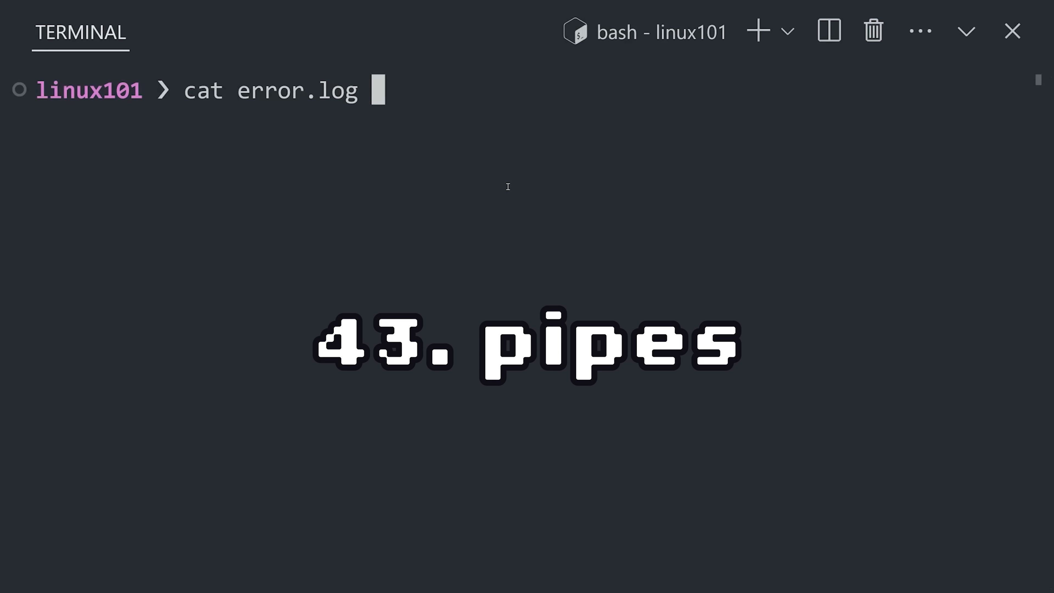
text(| so)
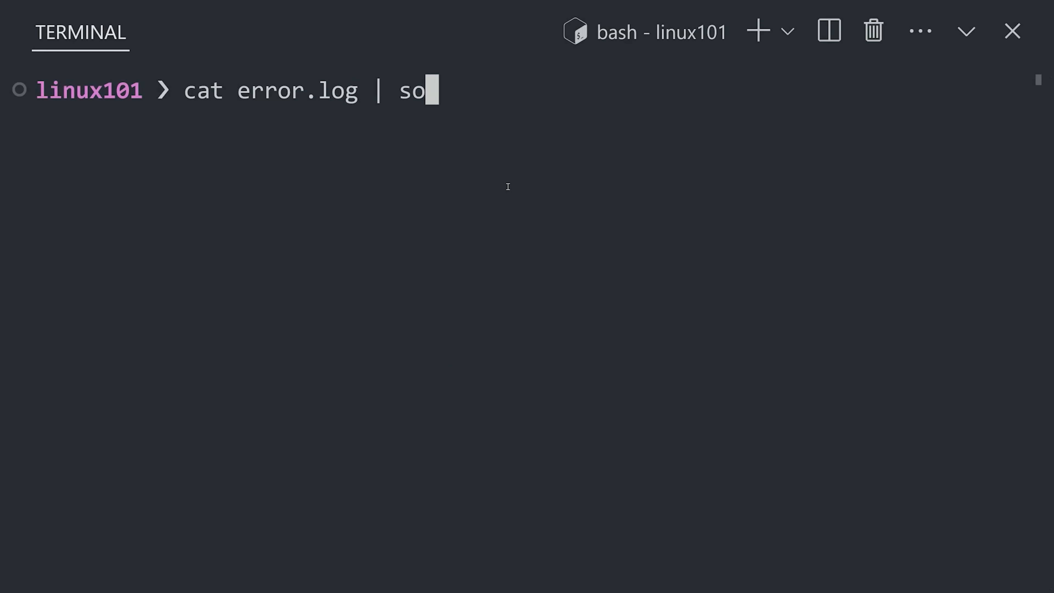
text(rt | un)
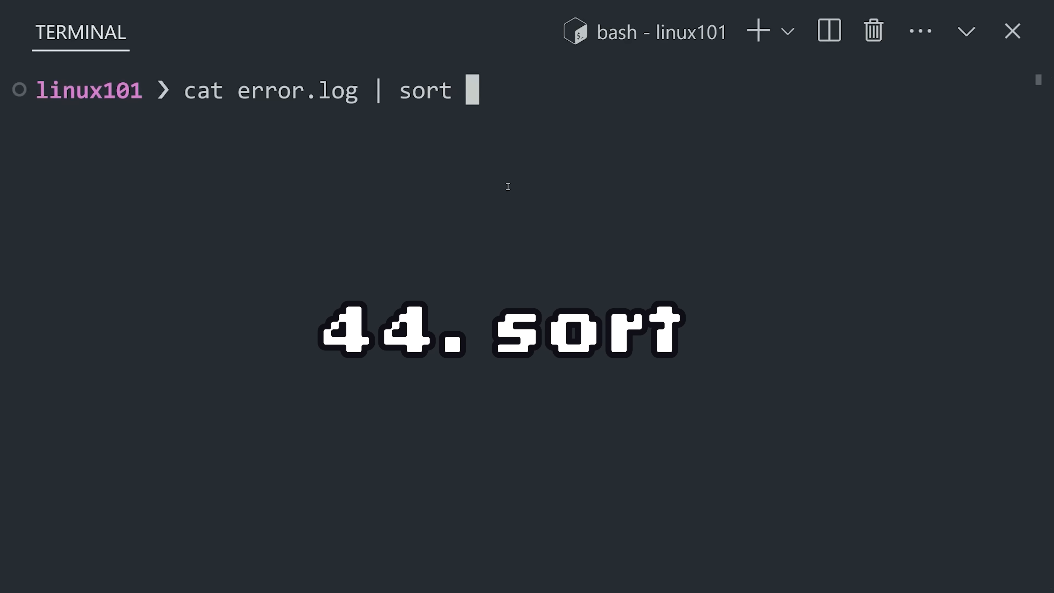
text(|)
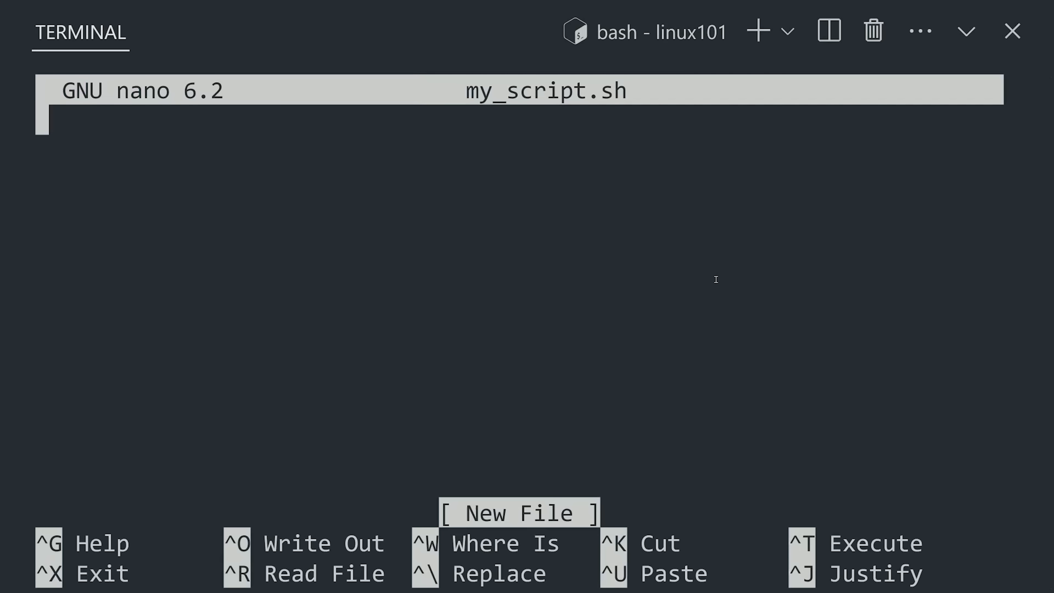
- Write the script: shebang, echo "Enter your age", read age, echo "You entered: $age years old."
text(#!/bin/bash)
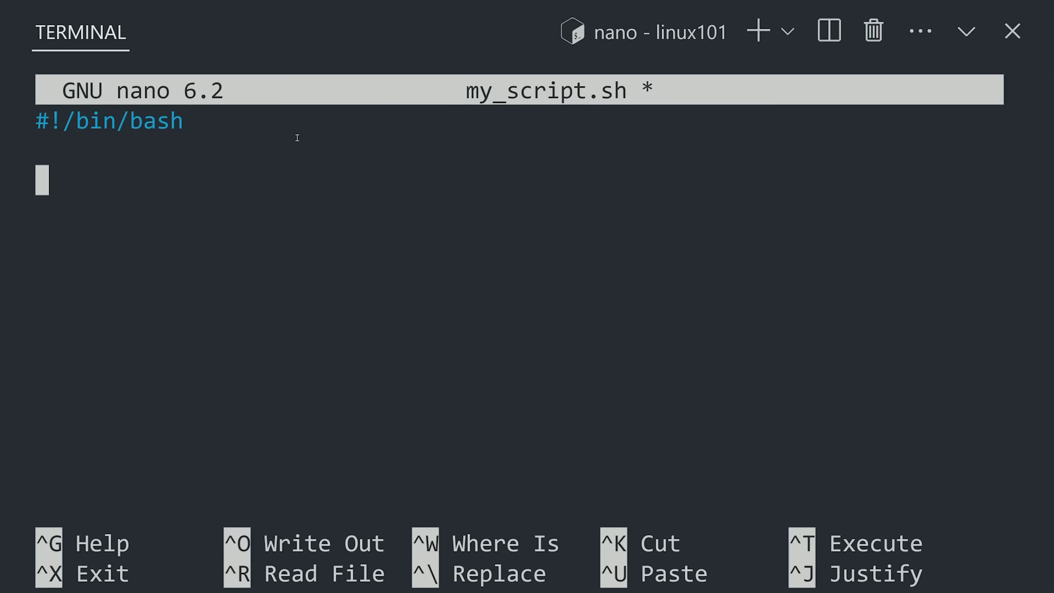
text(echo ")
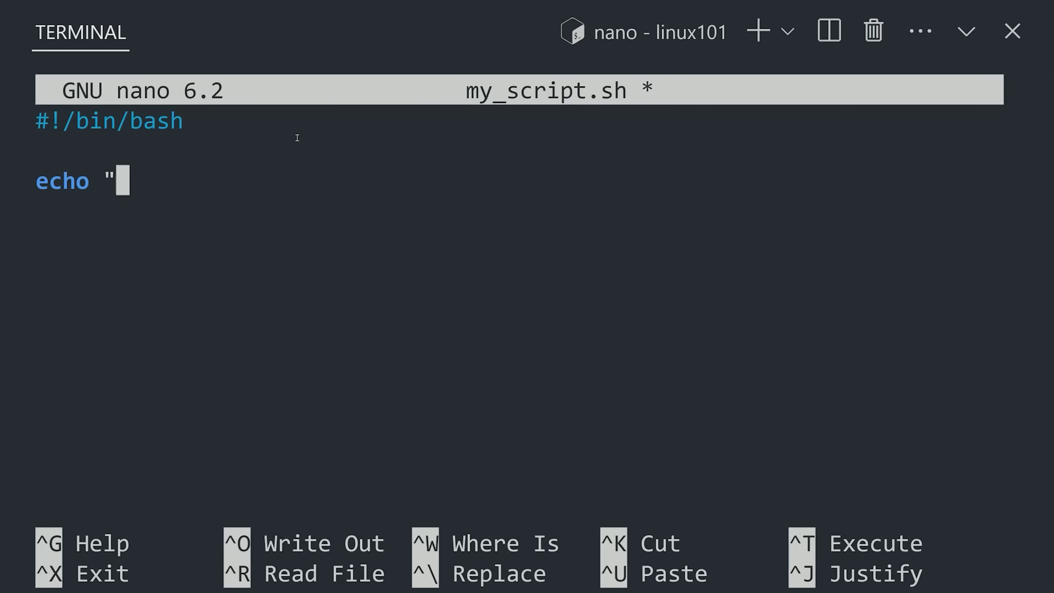
text(Enter your age")
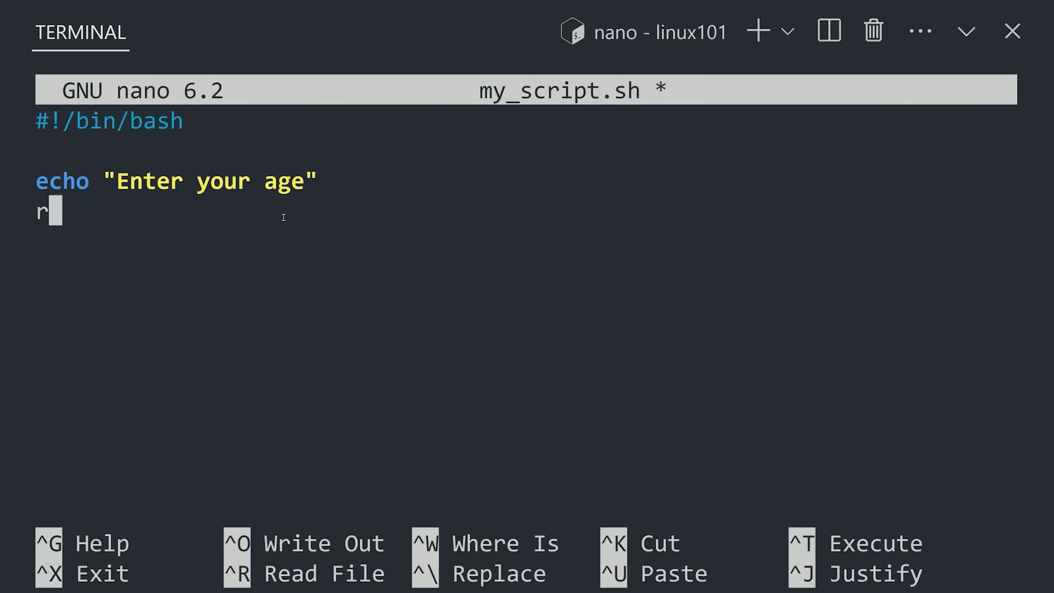
text(ead age)
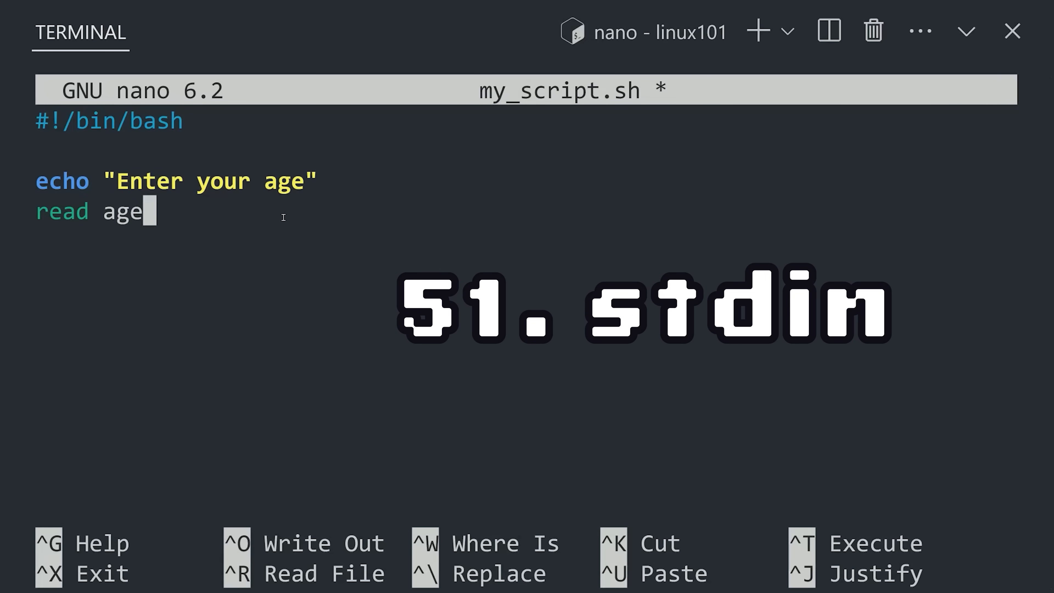
text(echo "You entered: $age years old.")
text(./my_script.sh)
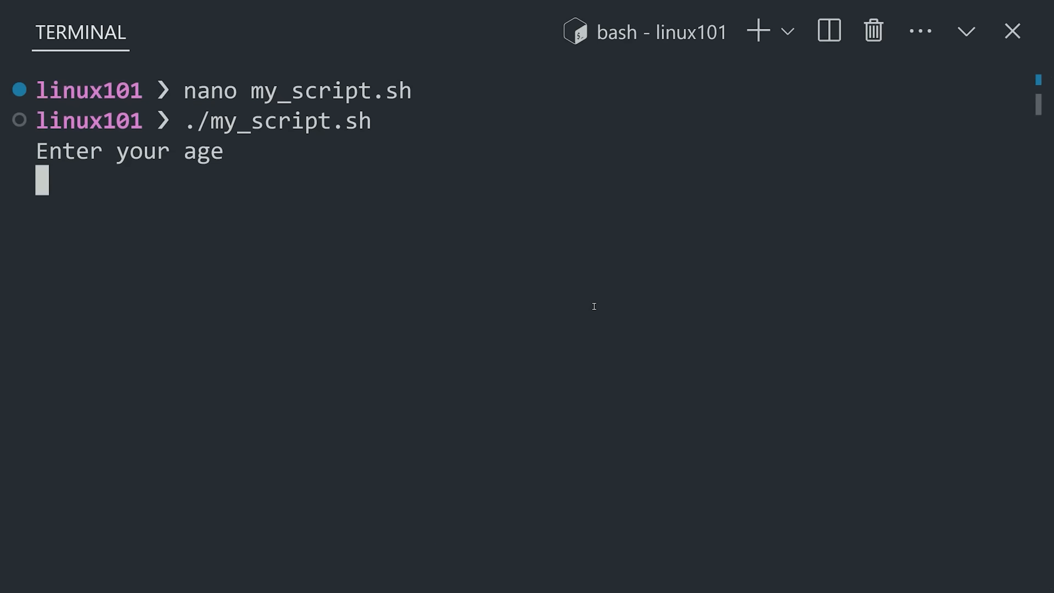
- Answer the script's age prompt with 69
text(69)
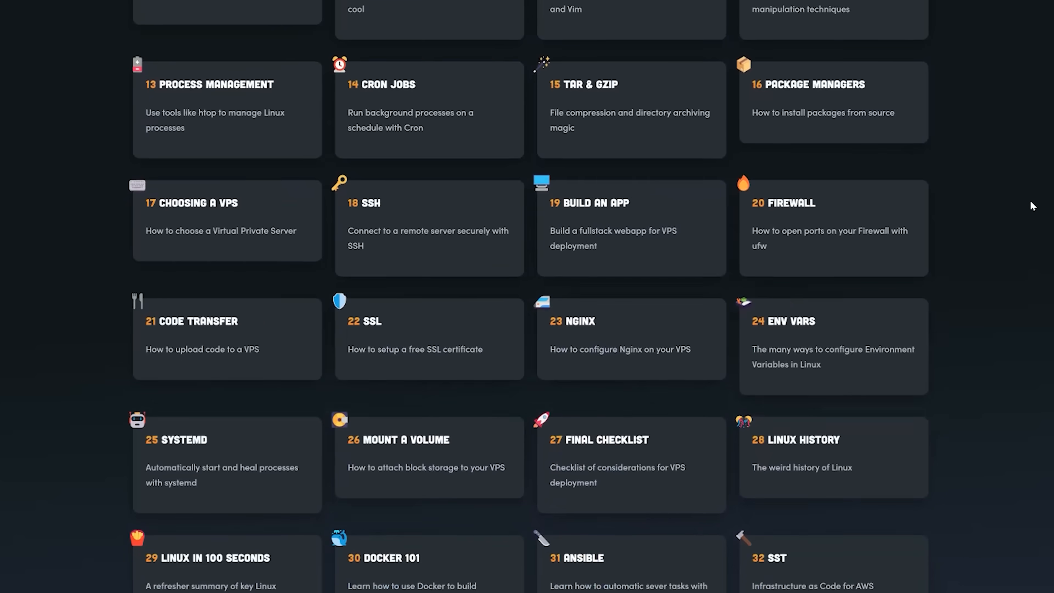
- Scroll the course page down to the last lesson cards
scroll(down, 3)
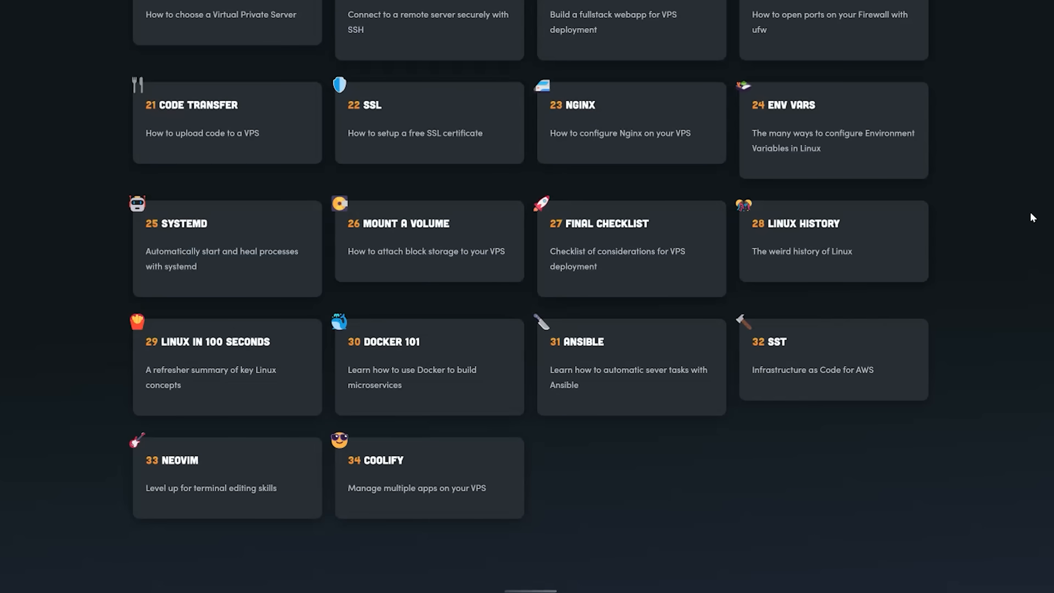
click(525, 311)
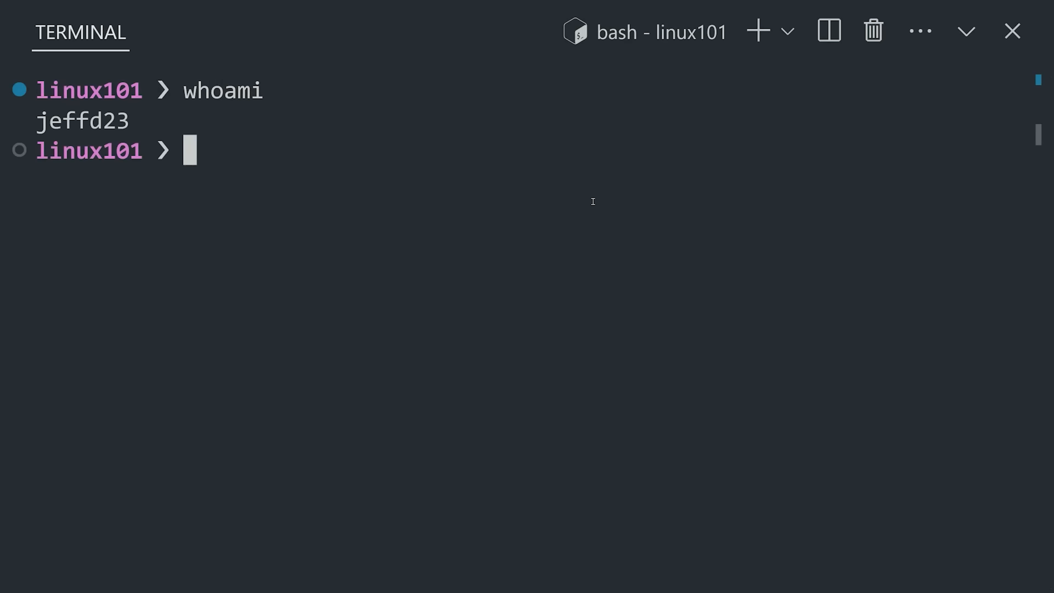
- Show user and group IDs with id, then start a sudo command
text(id -u)
text(id -g)
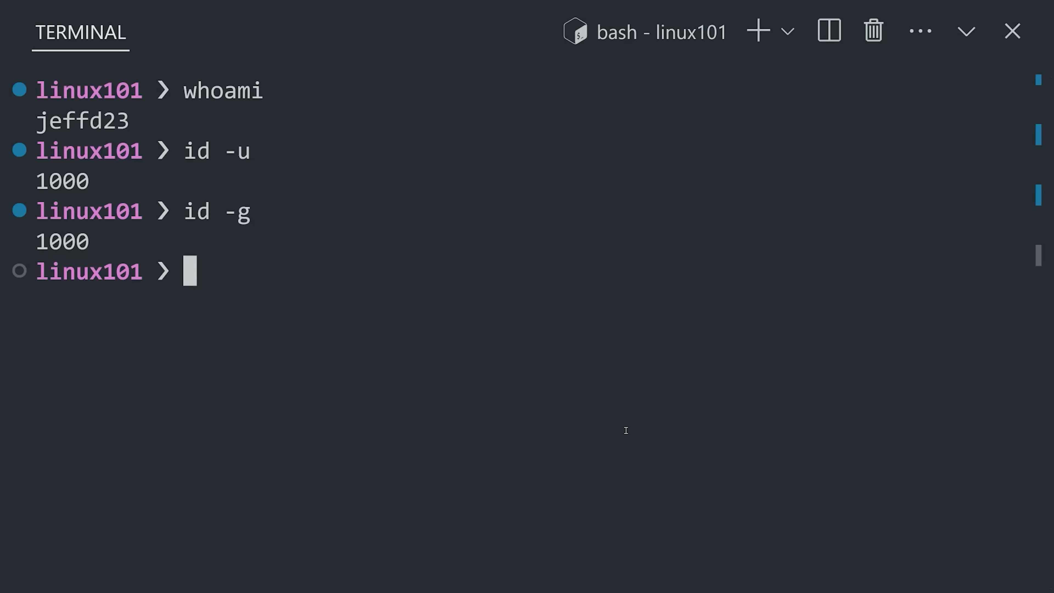
text(sudo -l)
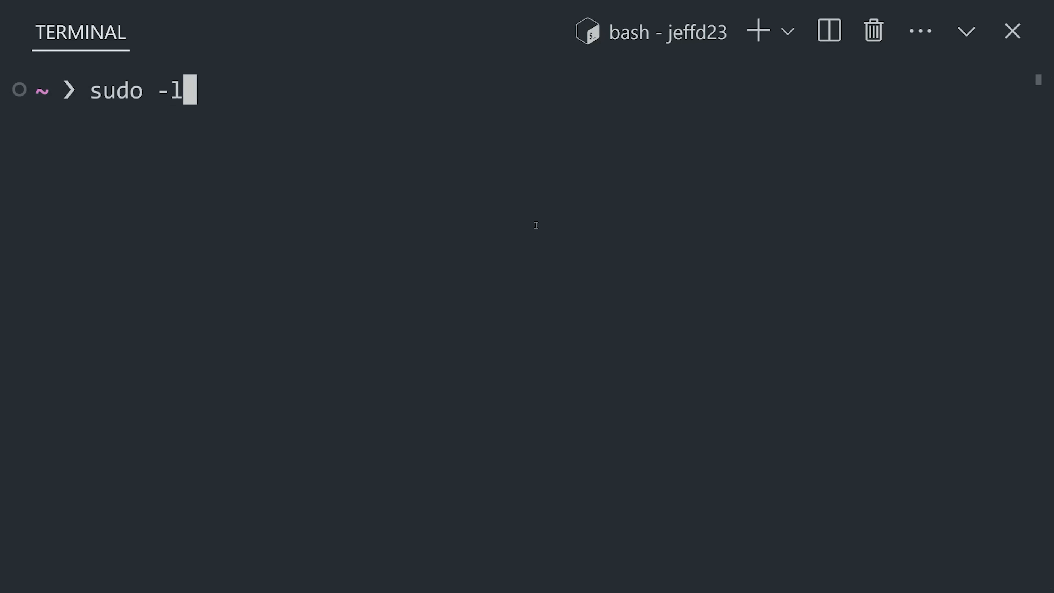
key(ctrl+c)
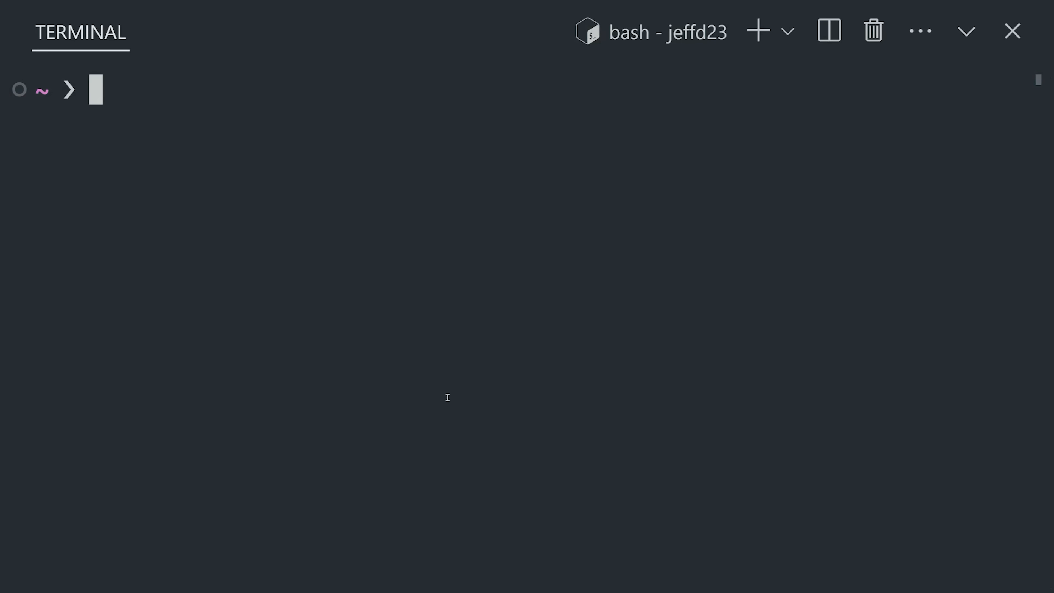
text(id -g)
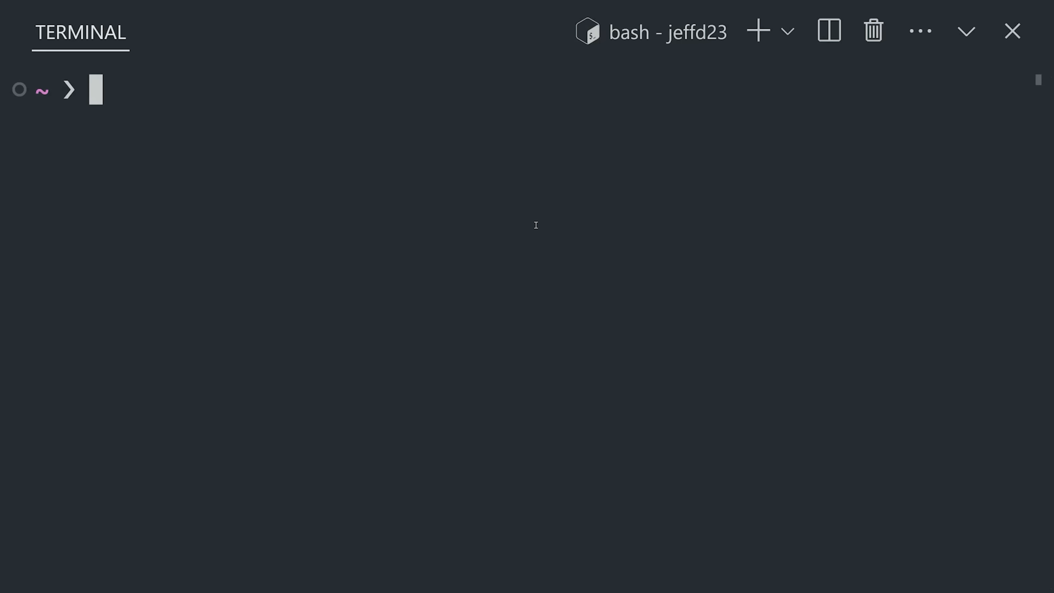
- Make the junk folder, cd into it and print the working directory
text(mkdir)
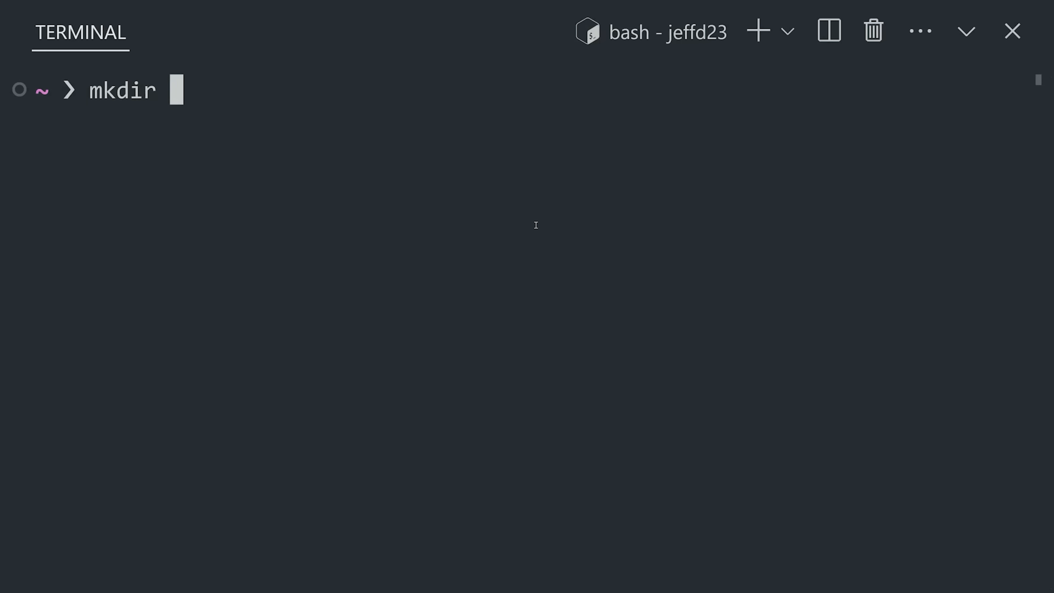
text(cd junk/)
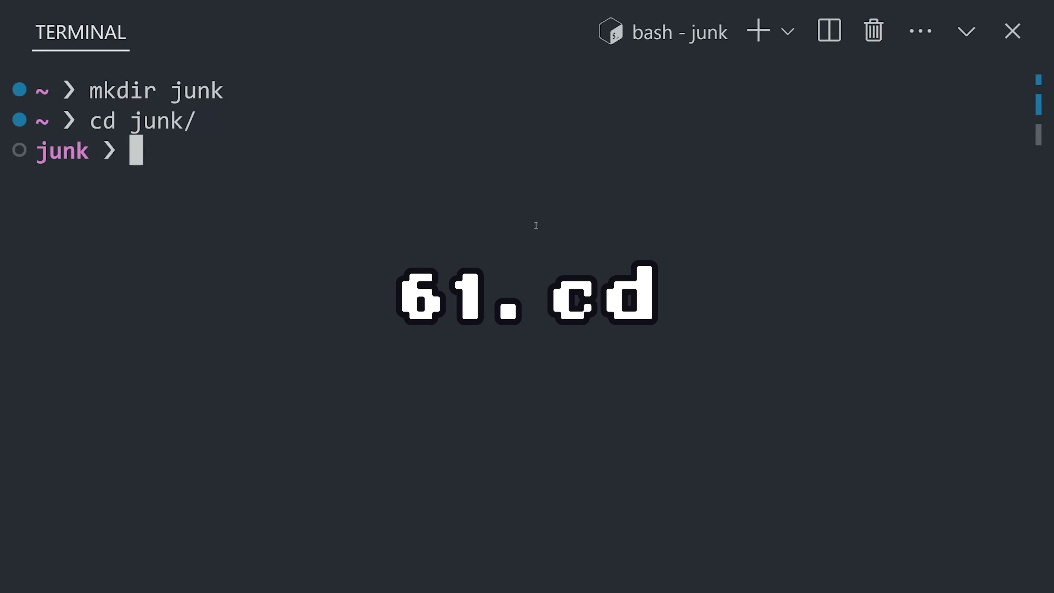
text(pwd)
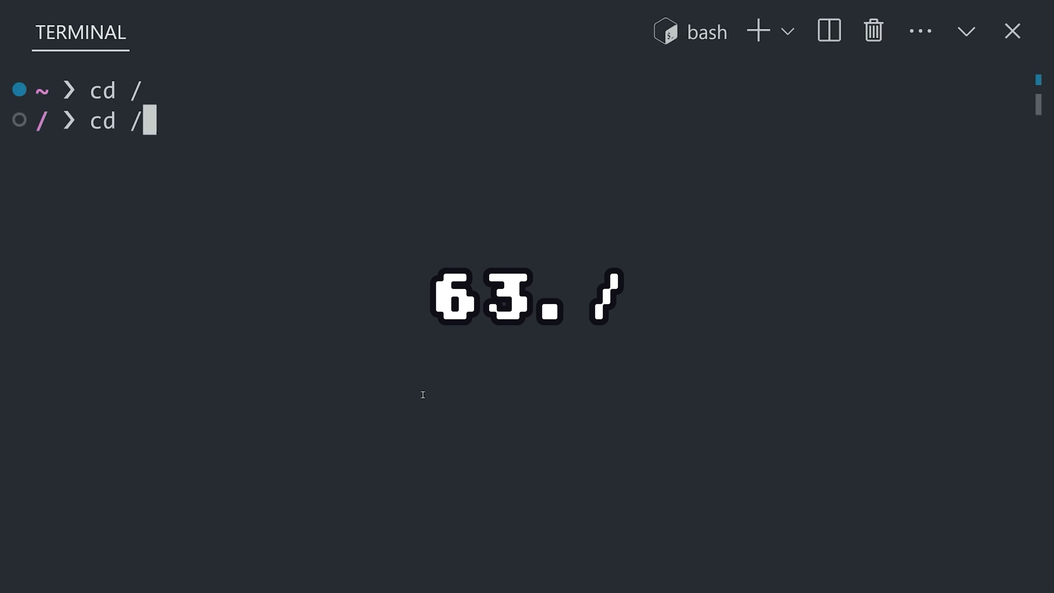
- List the root directory contents, then the programs in /usr/bin
text(ls)
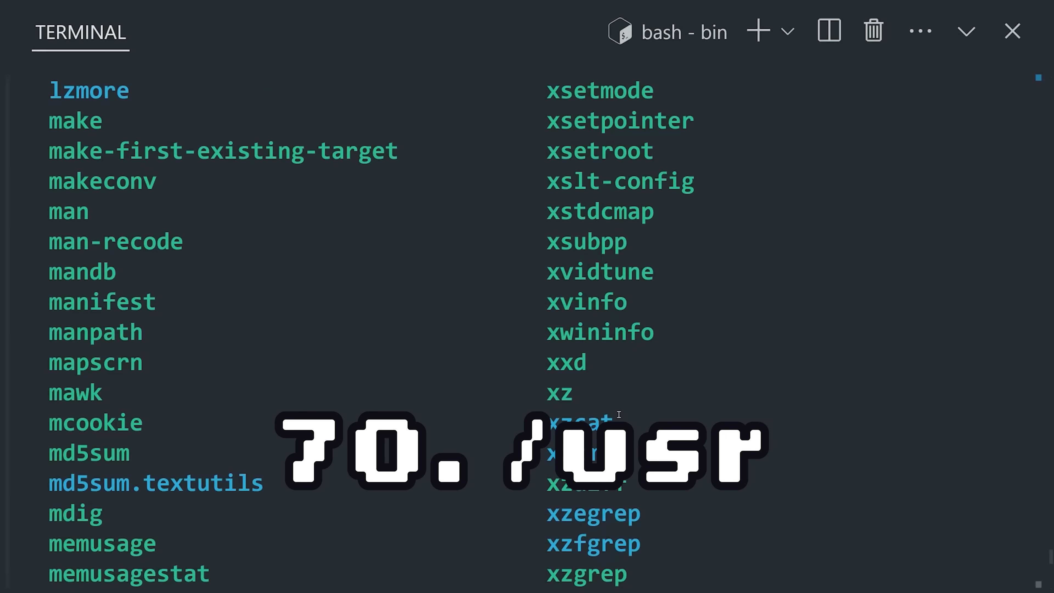
- Print the PATH directories with echo $PATH
text(echo $PATH)
text(nano ~/.)
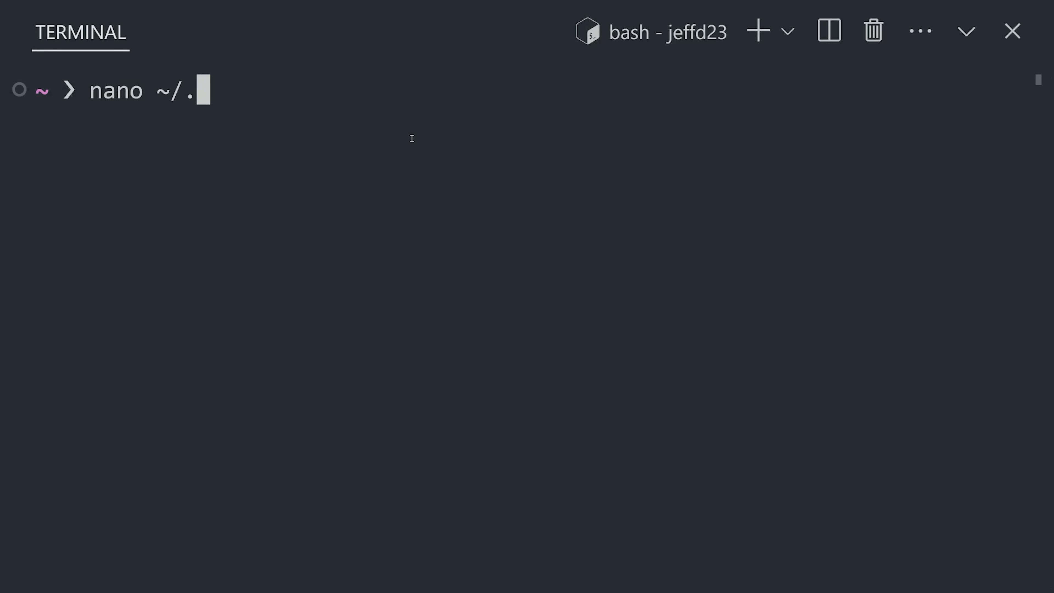
- Open ~/.bashrc in nano and scroll to the PS1 prompt definitions near the end
text(bashrc)
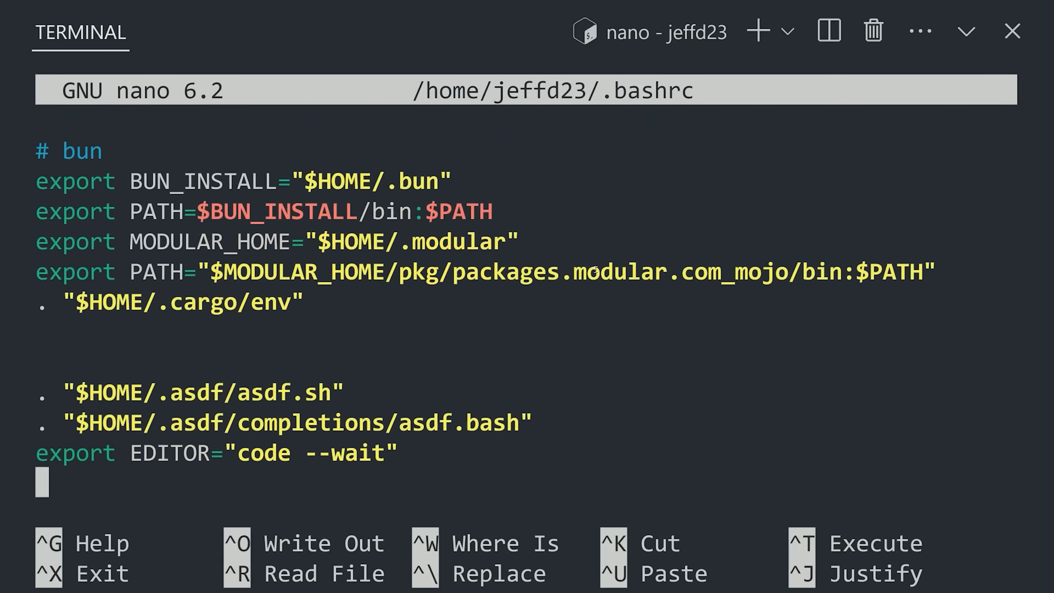
scroll(down, 3)
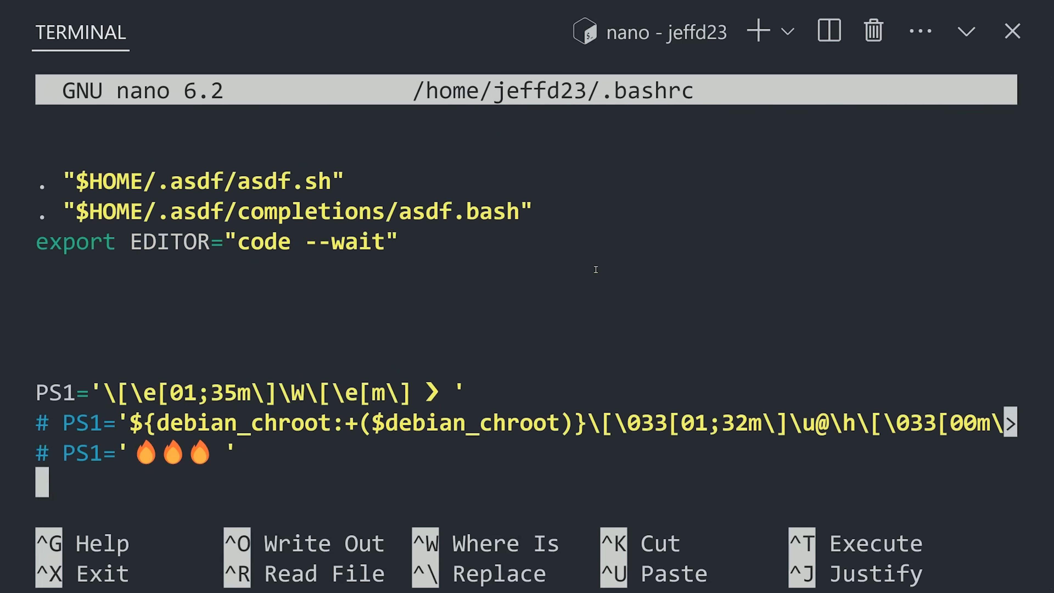